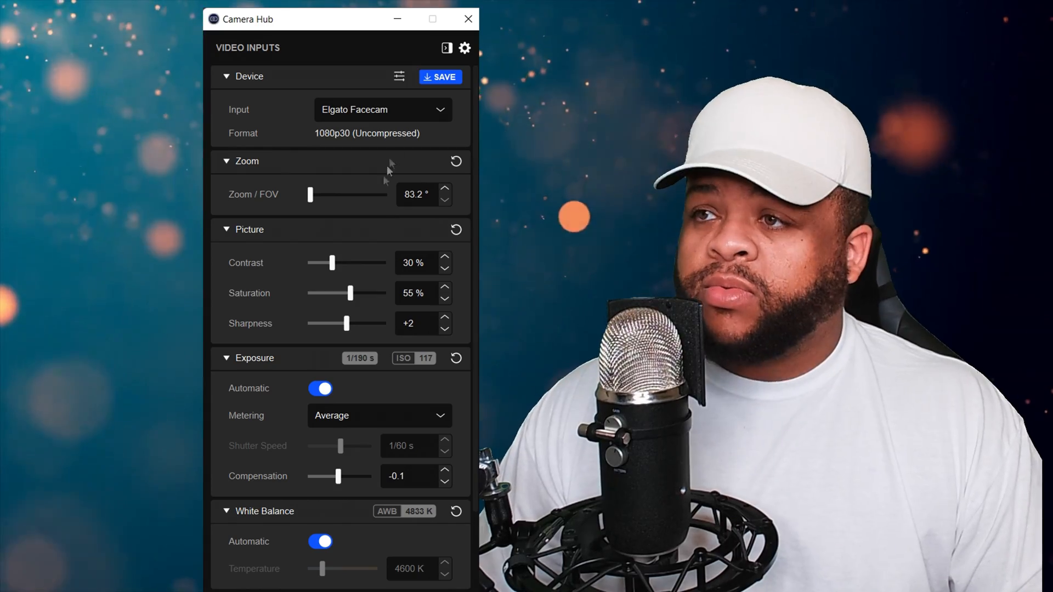
Show the Facecam's firmware version, Isochronous USB transfer mode and status LED options
click(398, 77)
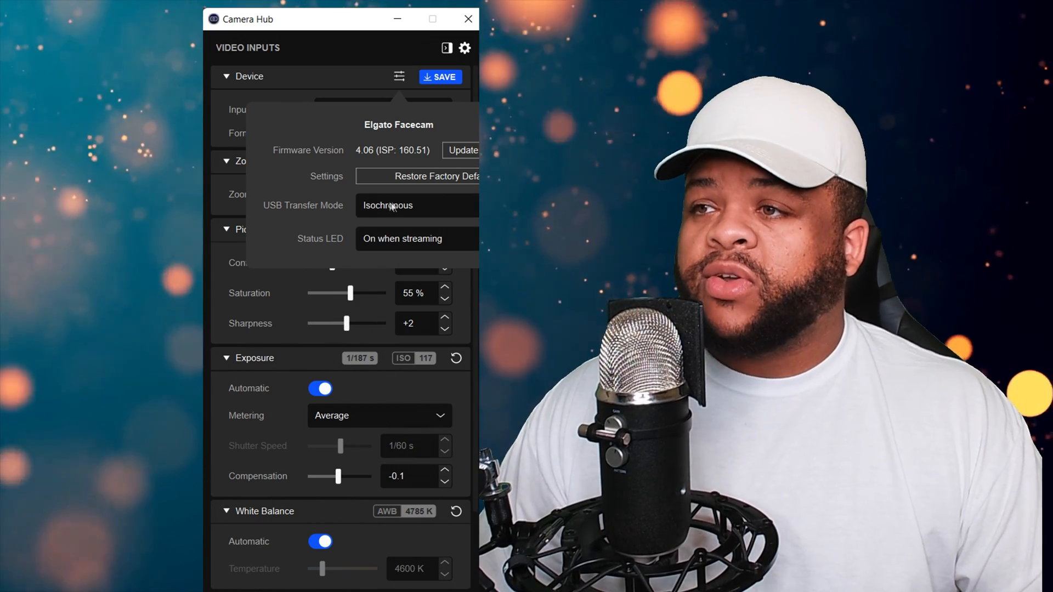
click(388, 205)
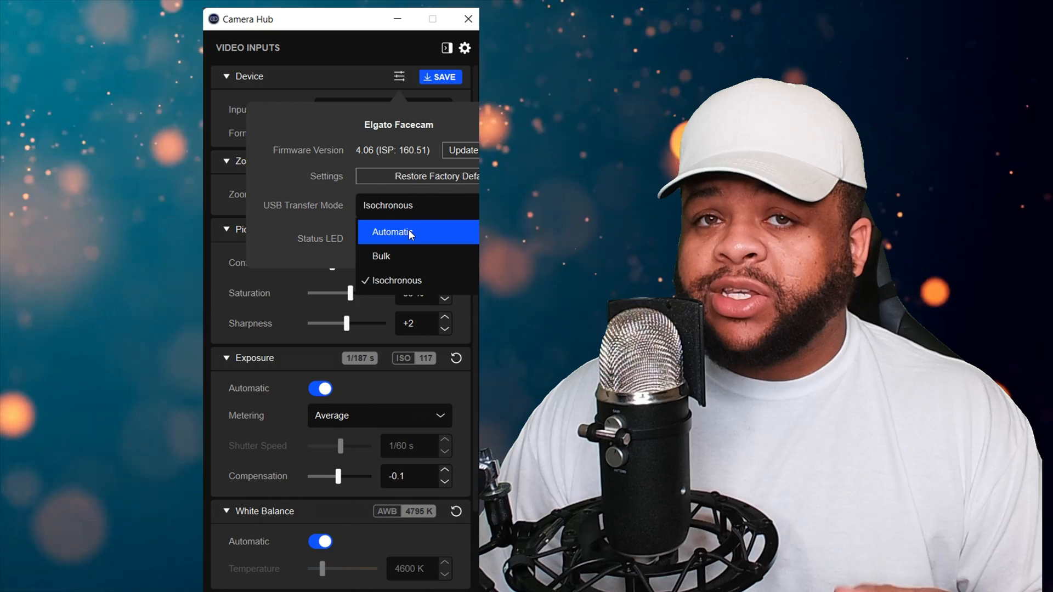
mouse_move(431, 236)
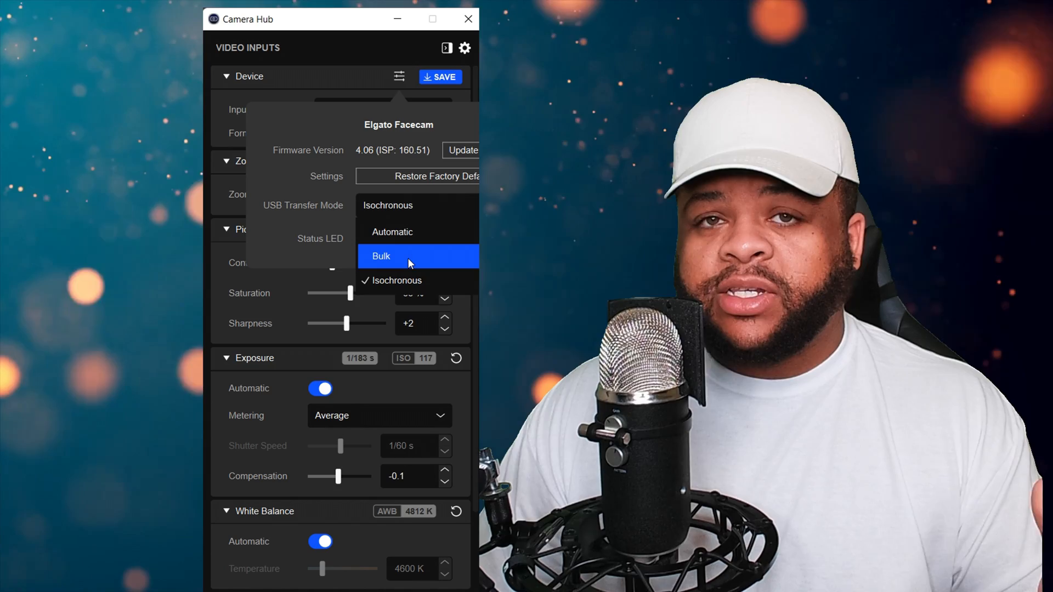
mouse_move(416, 280)
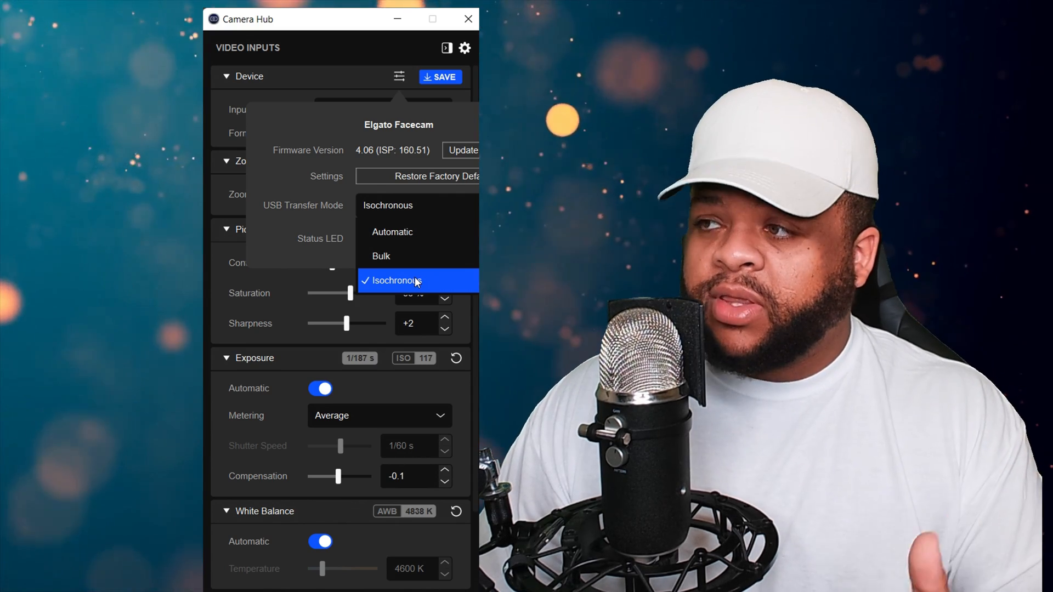
click(394, 281)
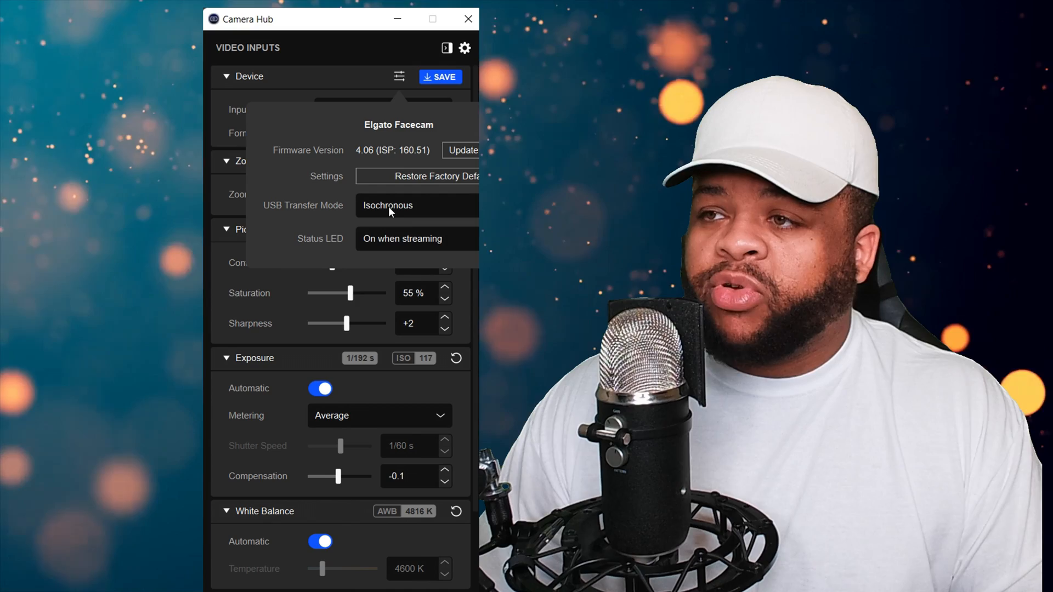
click(387, 205)
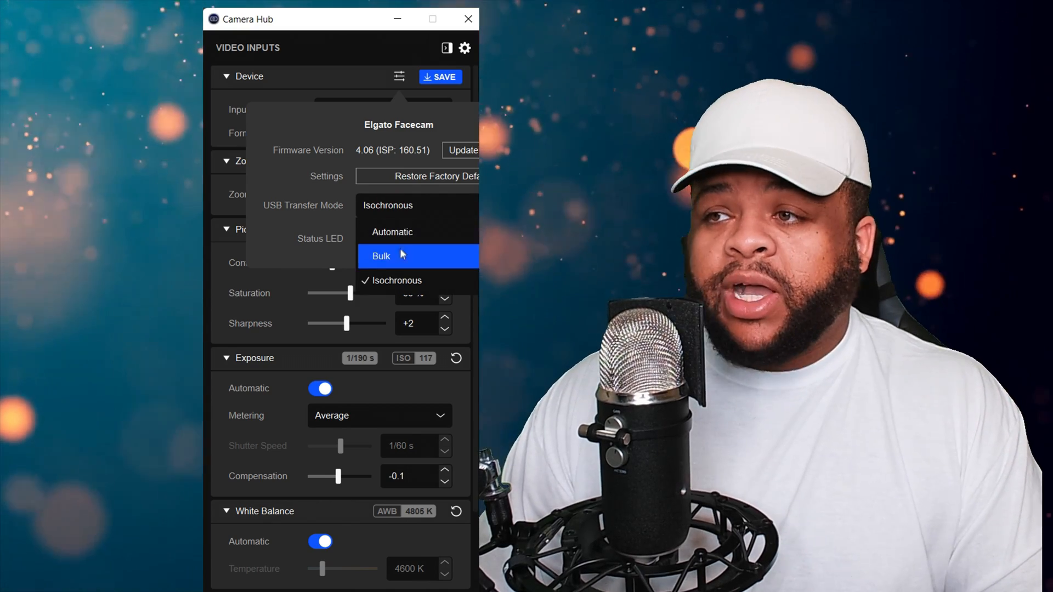
mouse_move(389, 281)
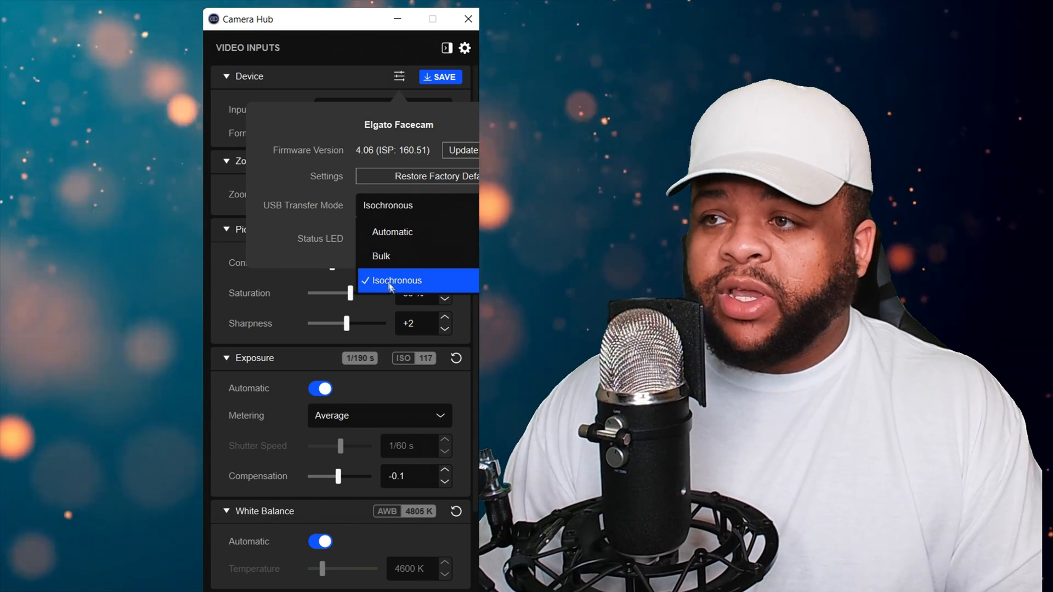
click(397, 280)
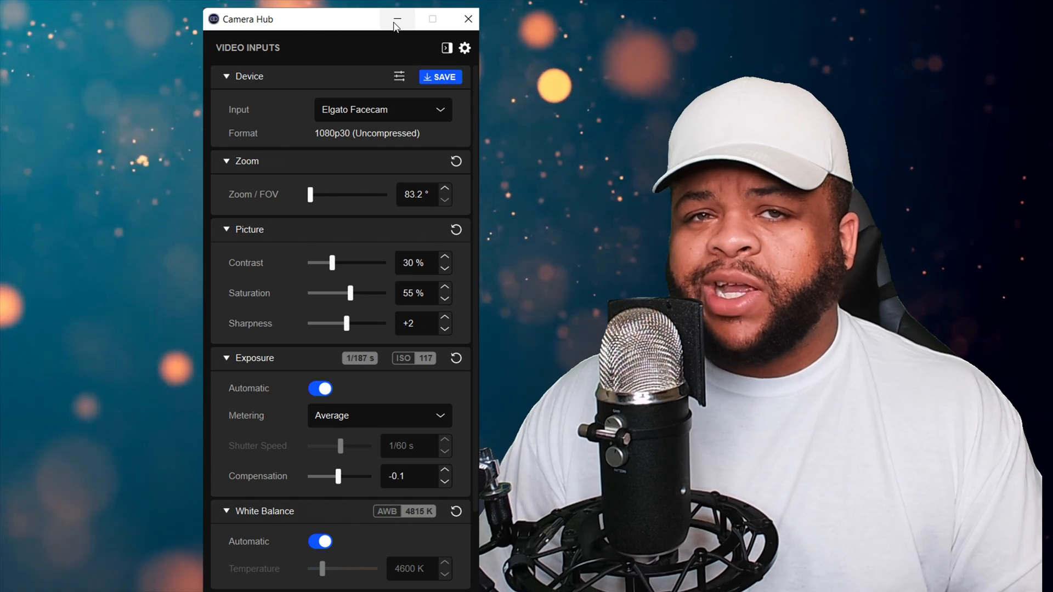
mouse_move(390, 27)
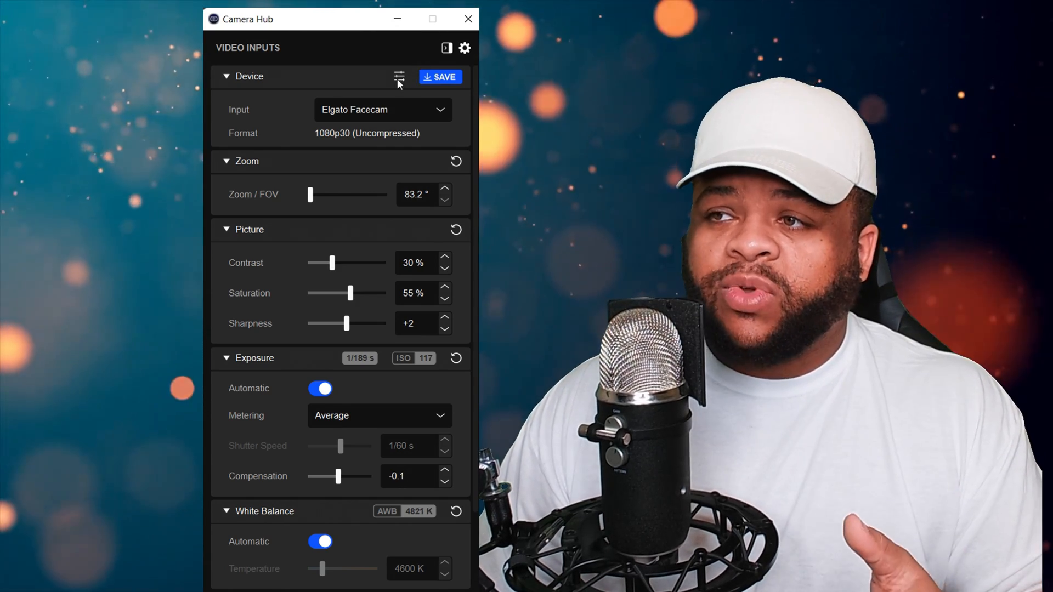
mouse_move(398, 77)
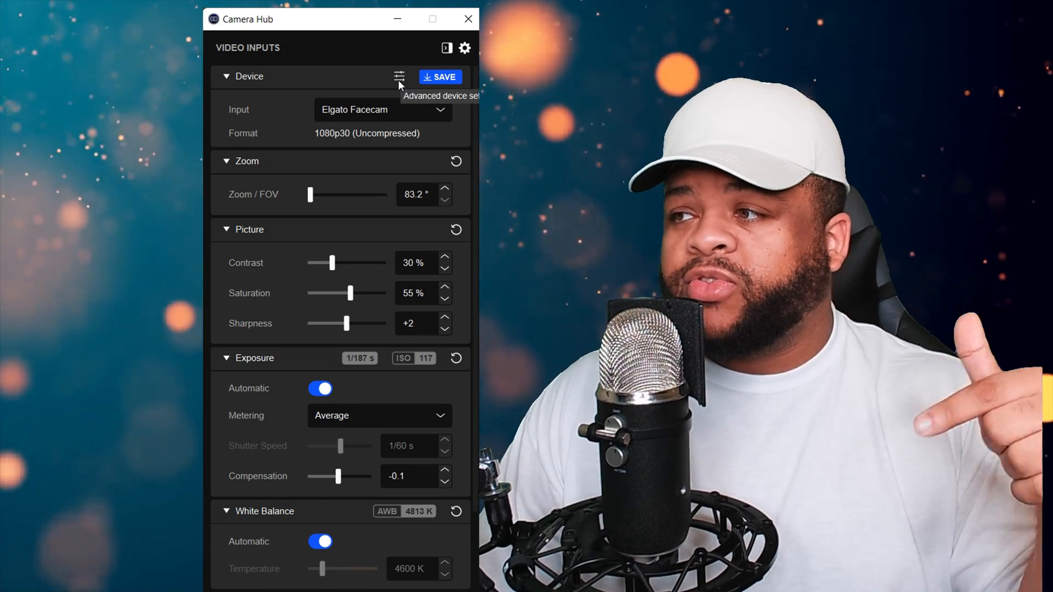